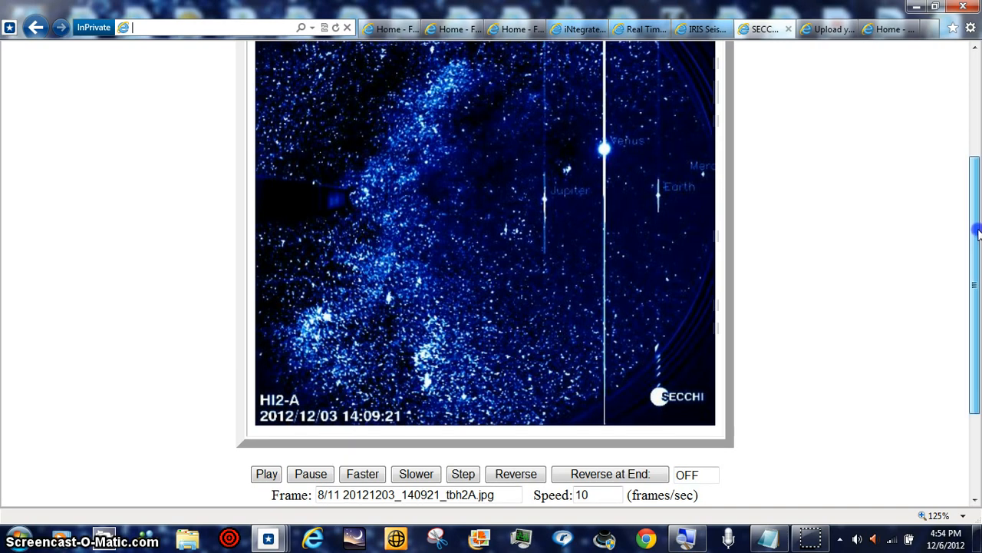
# - Scroll down the HI2-A image page and open the 125% status-bar zoom level list
pyautogui.scroll(-3)
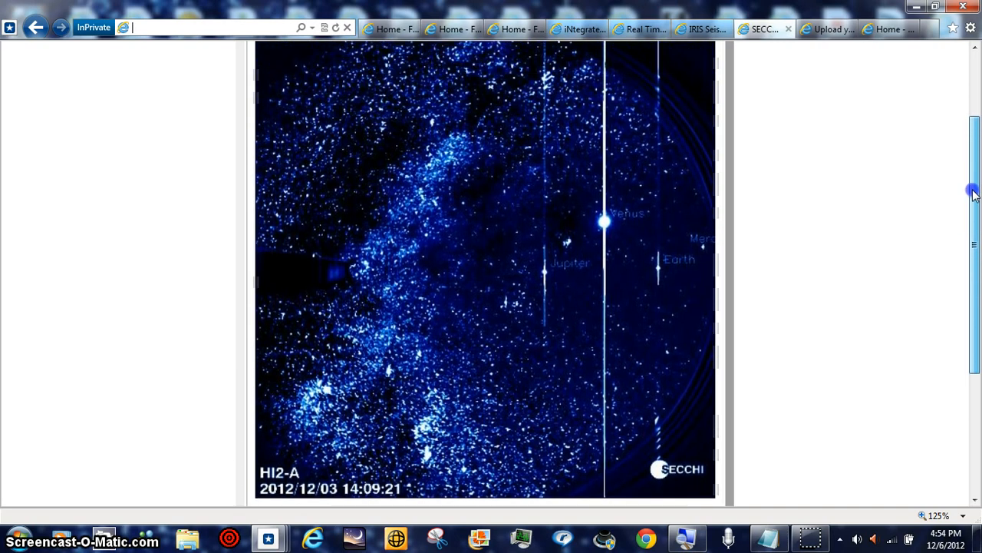
pyautogui.scroll(-3)
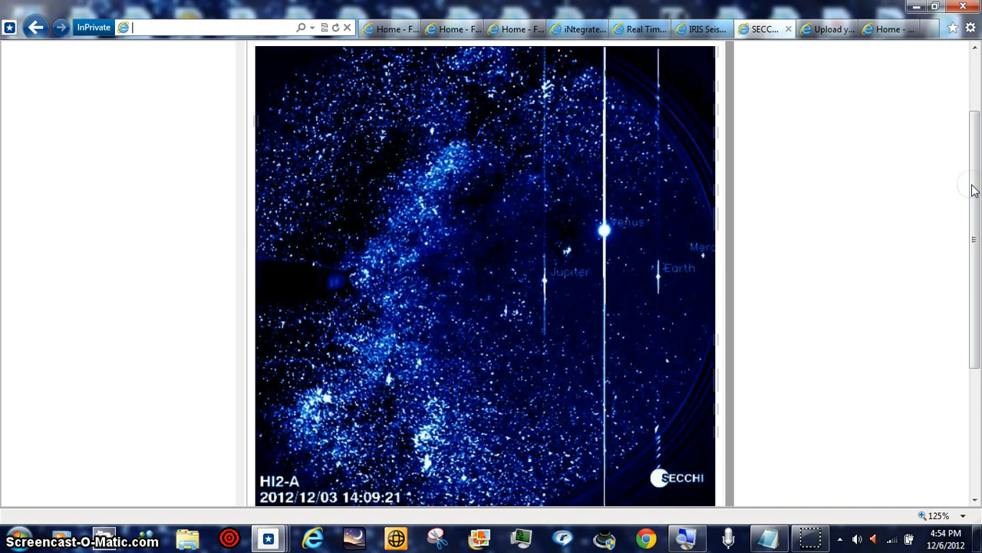
pyautogui.moveTo(332, 305)
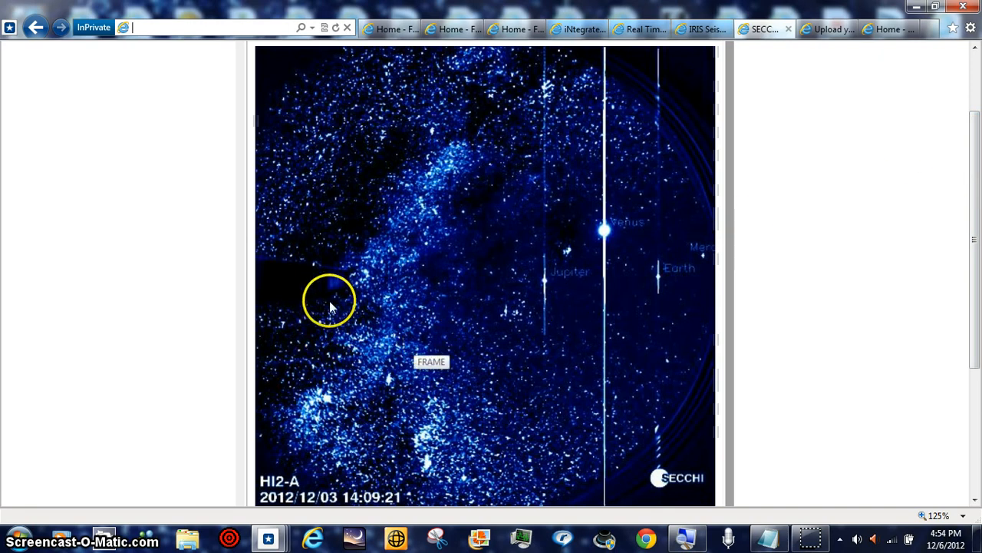
pyautogui.moveTo(752, 250)
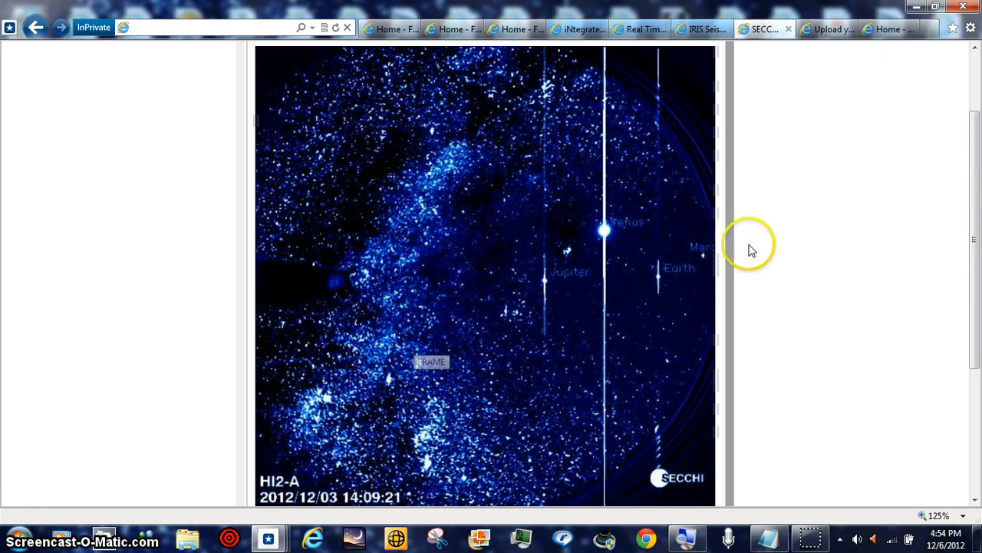
pyautogui.scroll(-3)
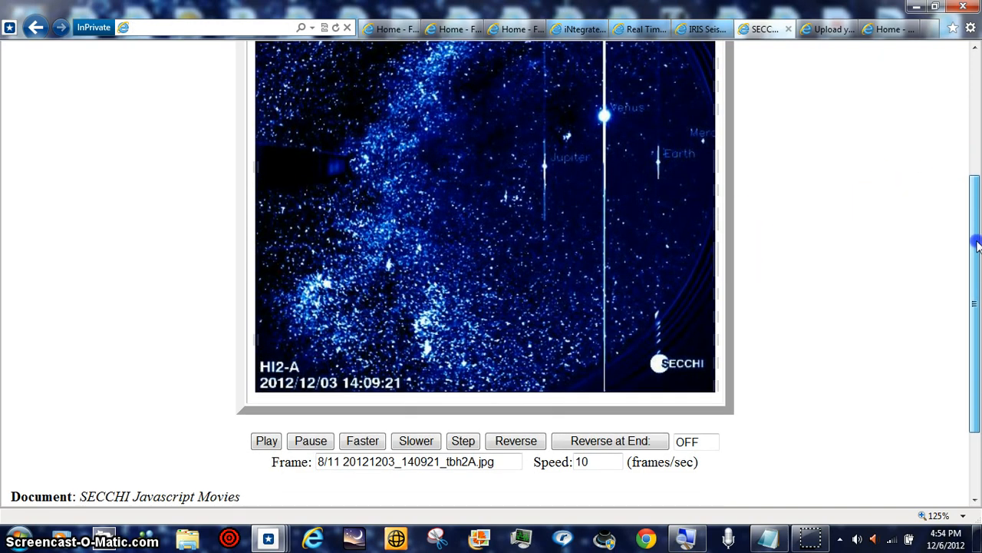
pyautogui.scroll(-3)
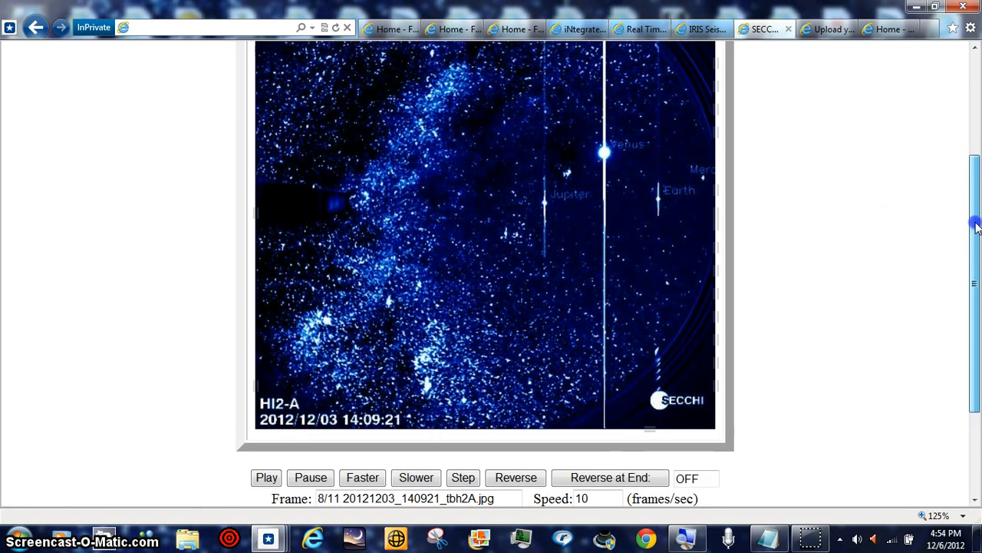
pyautogui.scroll(-3)
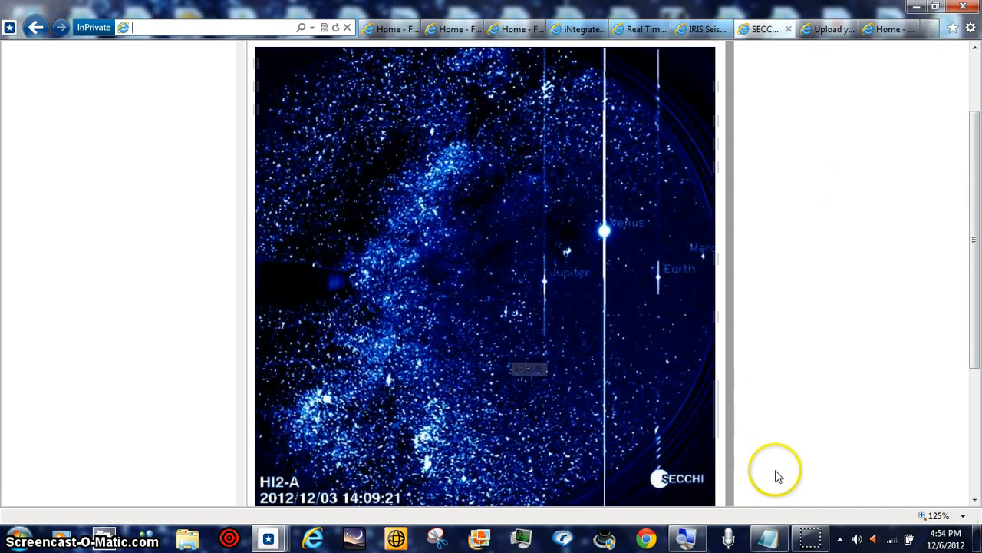
pyautogui.moveTo(947, 499)
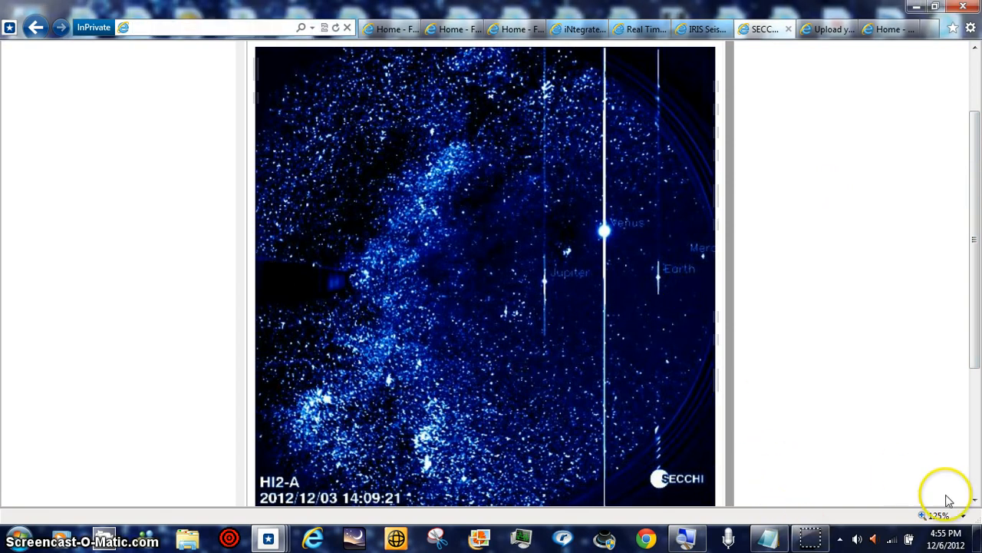
pyautogui.click(938, 515)
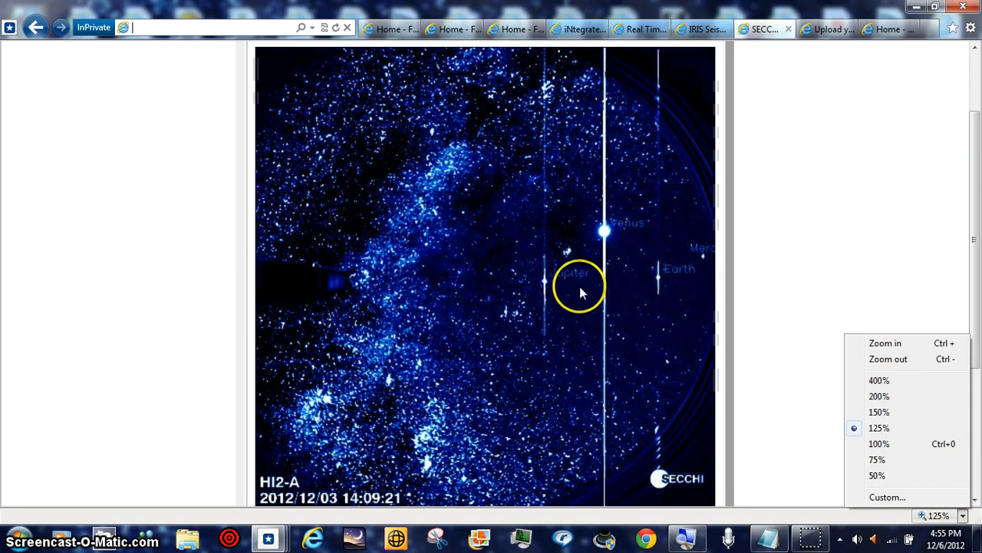
pyautogui.moveTo(622, 257)
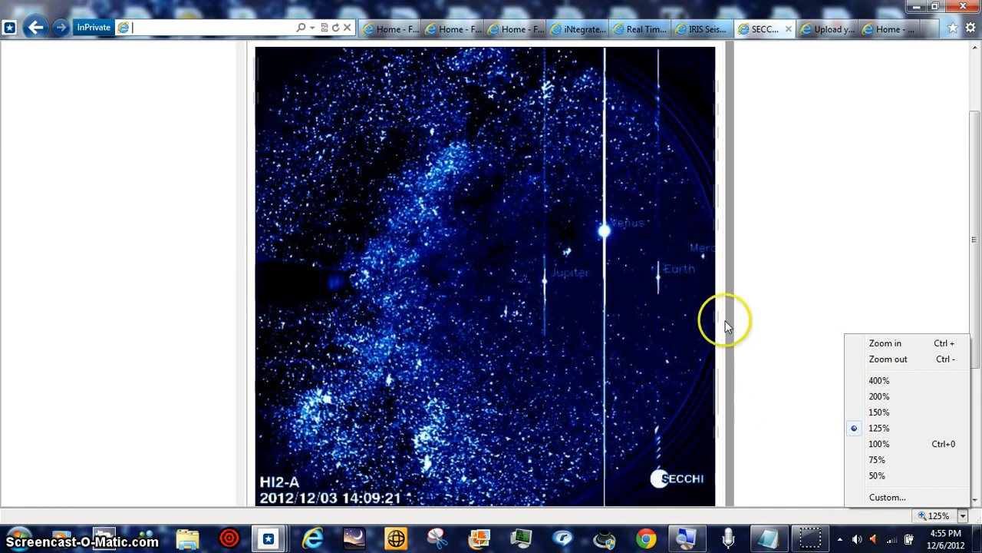
pyautogui.moveTo(698, 261)
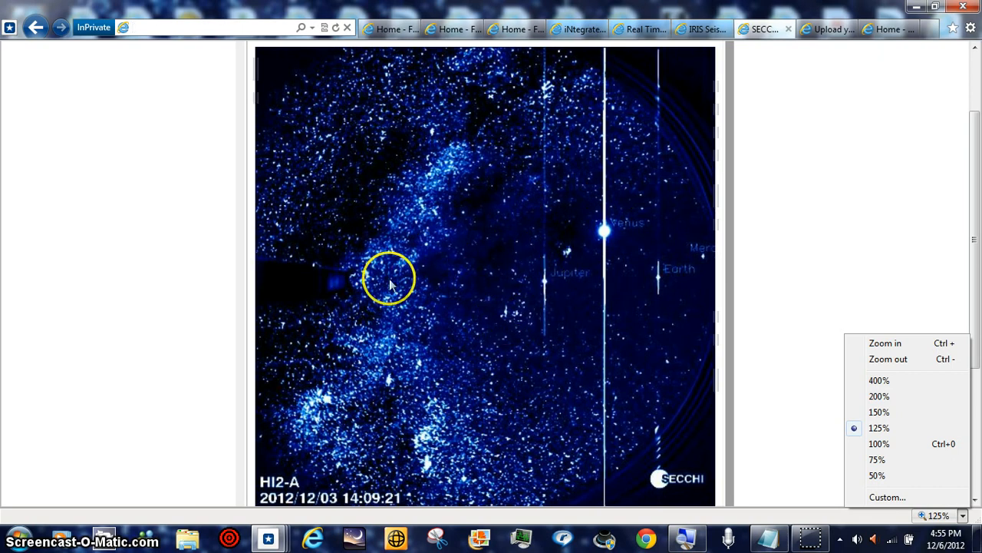
pyautogui.moveTo(322, 278)
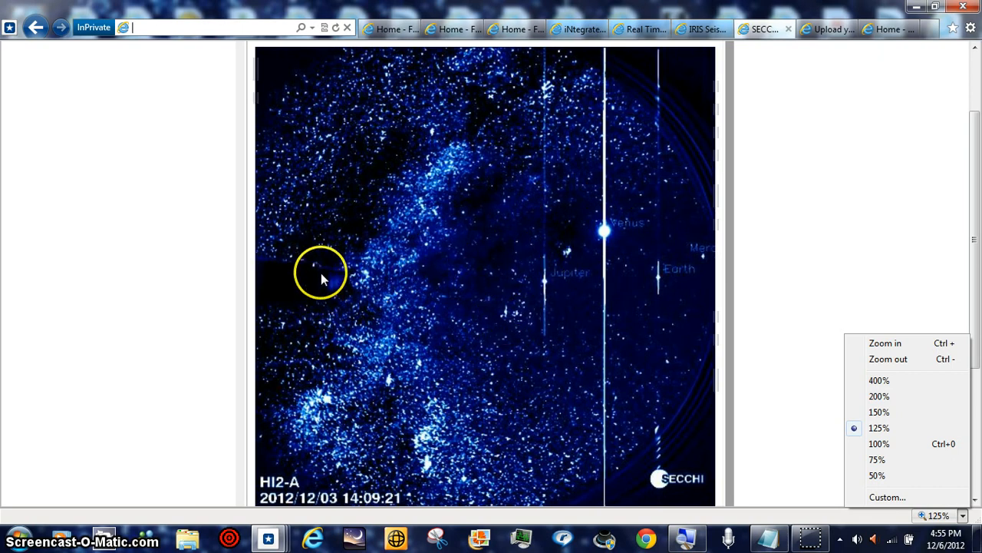
pyautogui.moveTo(472, 279)
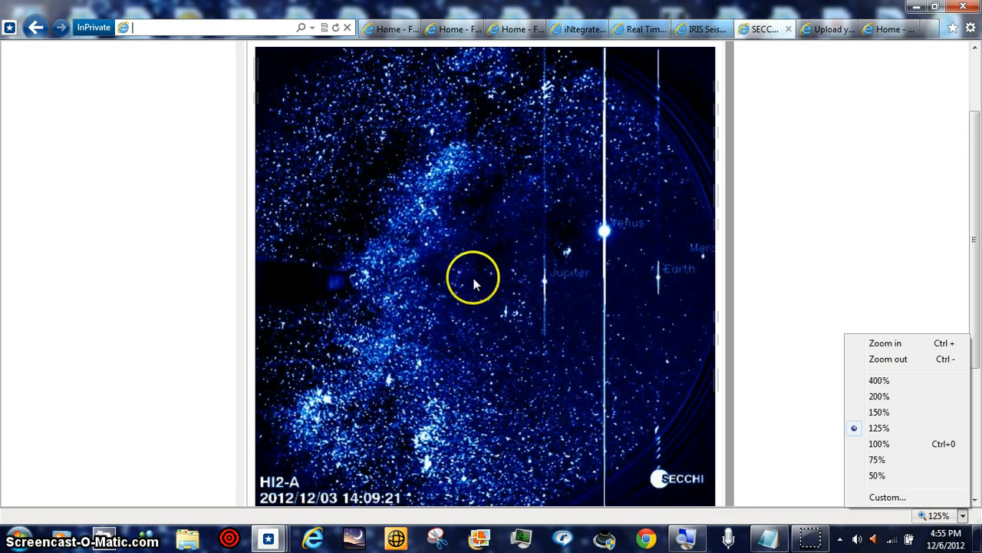
pyautogui.moveTo(660, 345)
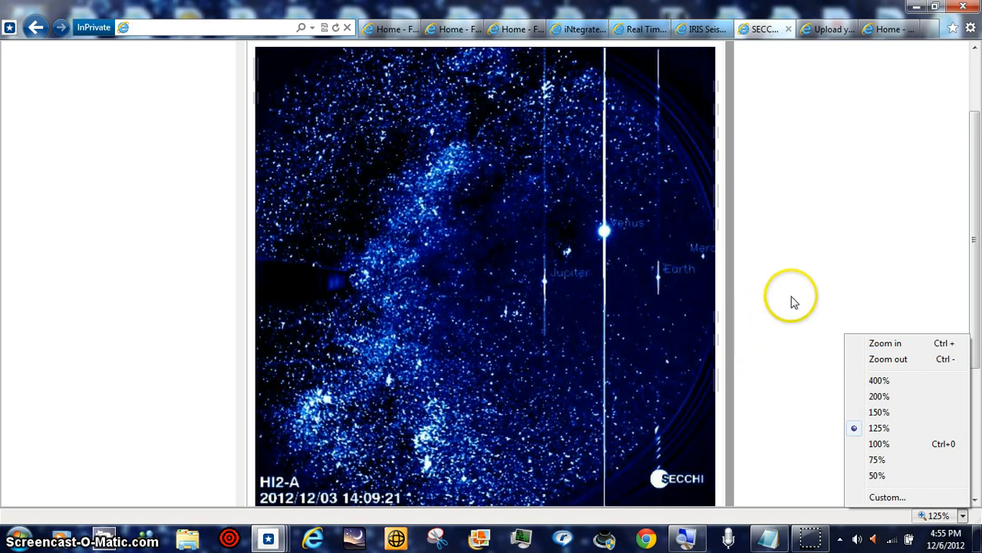
pyautogui.moveTo(798, 284)
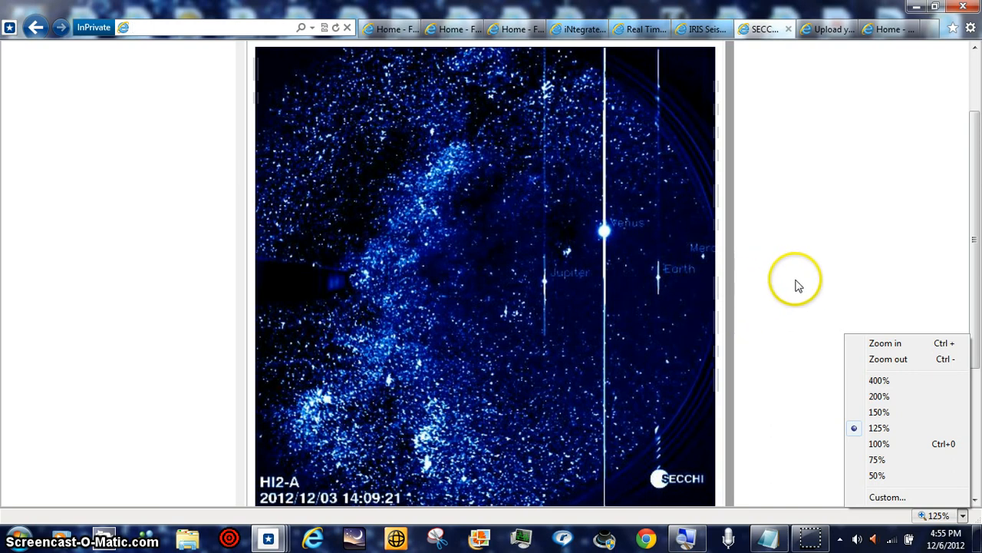
pyautogui.moveTo(558, 276)
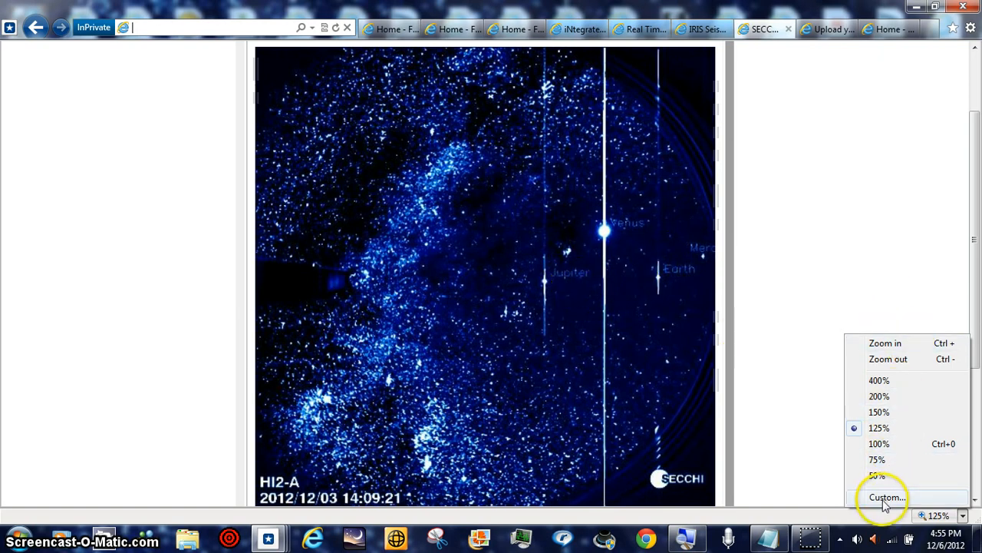
# - Apply a Custom zoom of 999% to the solar image page
pyautogui.click(887, 497)
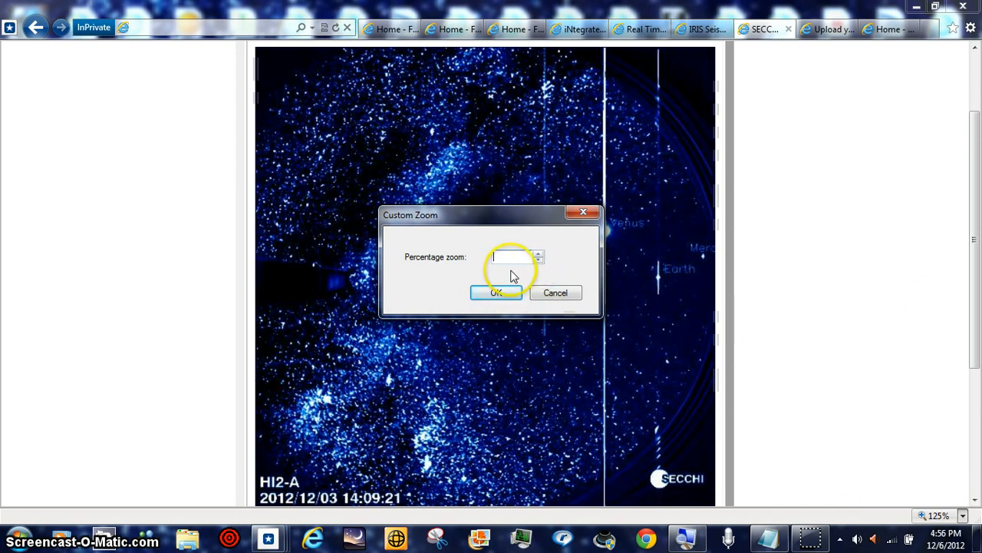
pyautogui.write('999')
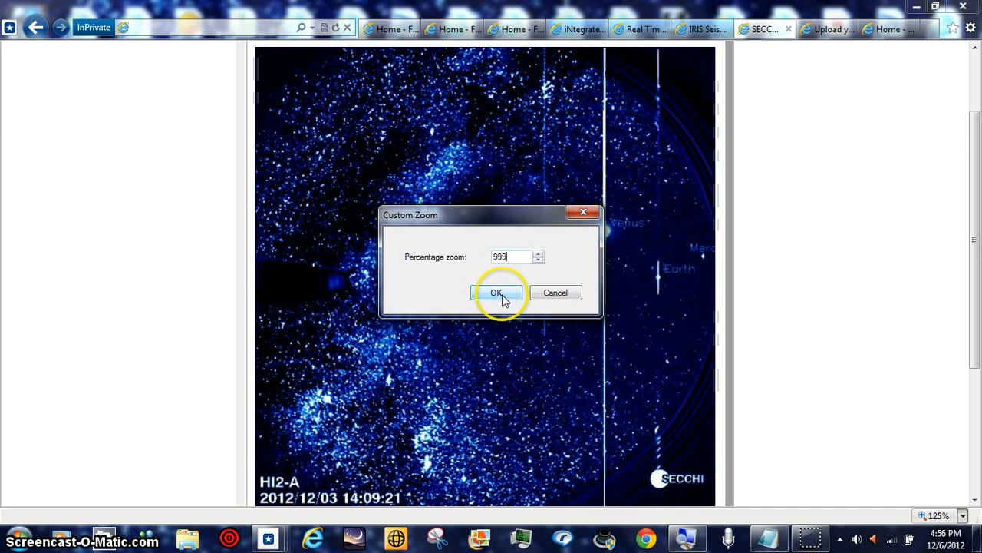
pyautogui.click(496, 292)
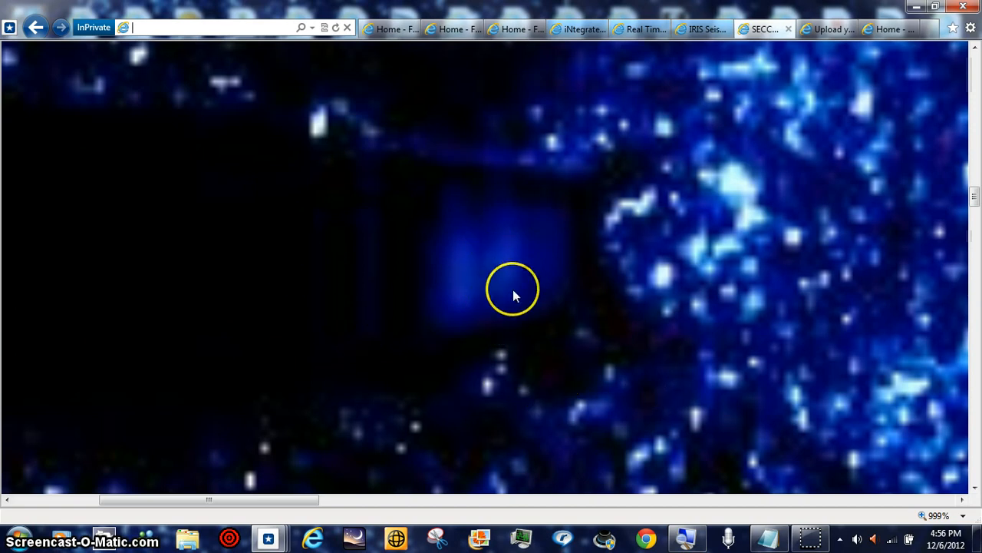
pyautogui.moveTo(530, 288)
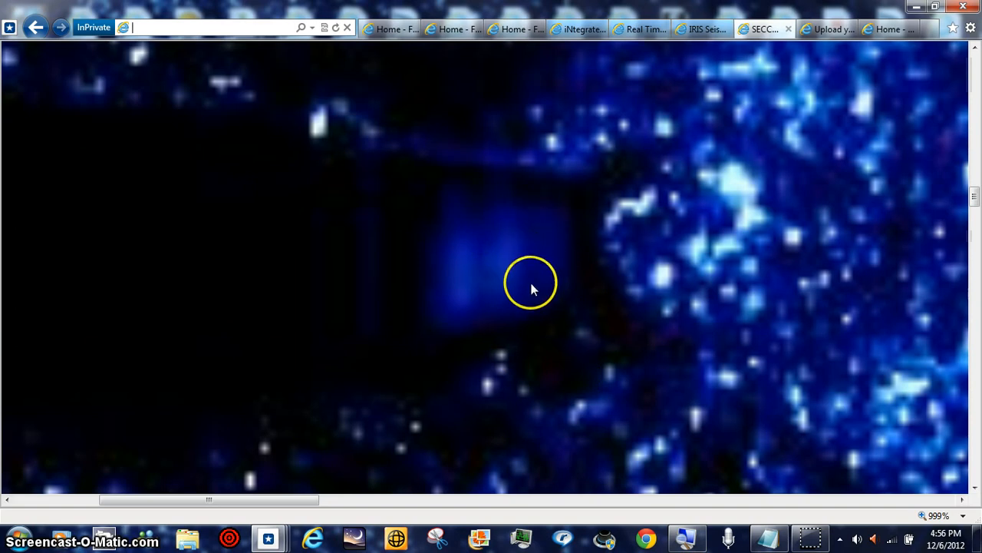
pyautogui.moveTo(472, 307)
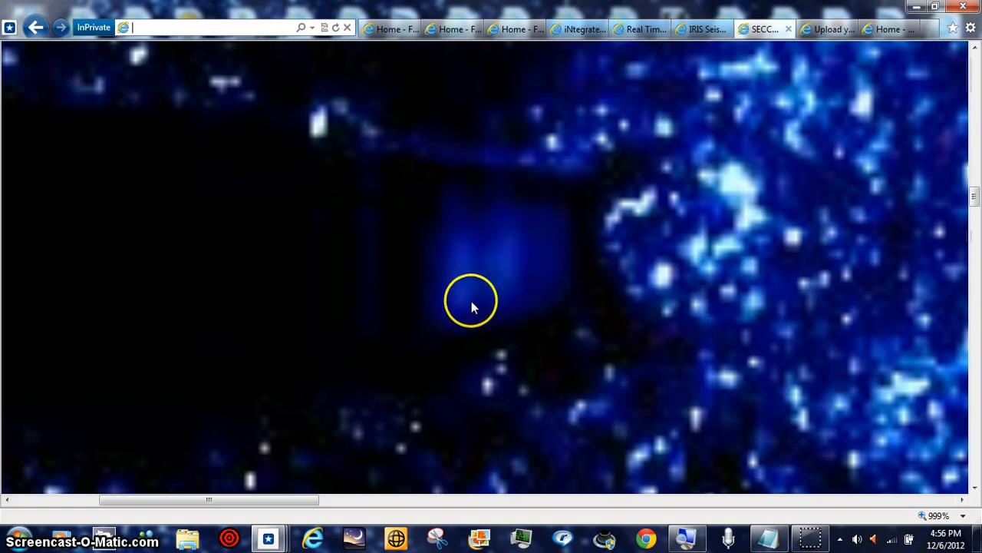
pyautogui.moveTo(492, 307)
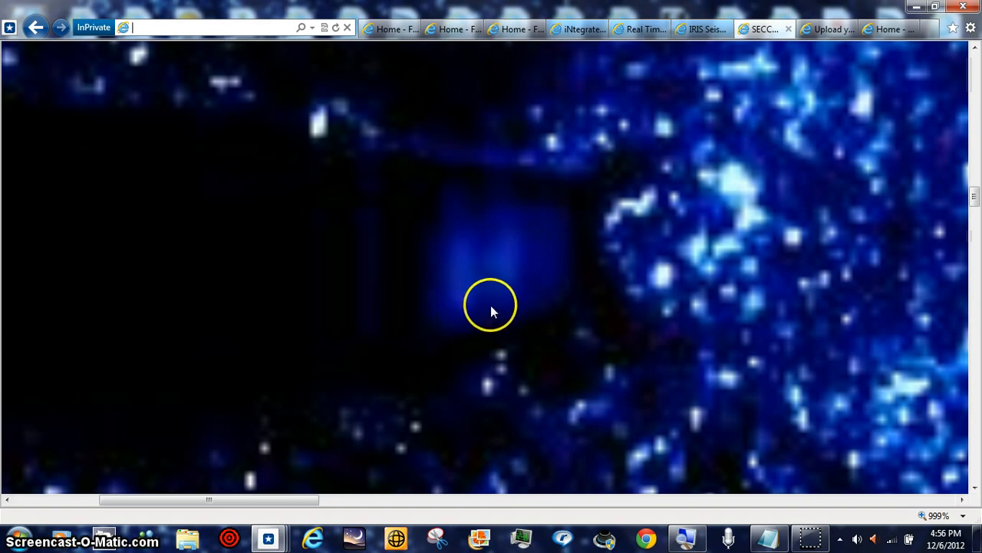
pyautogui.moveTo(514, 315)
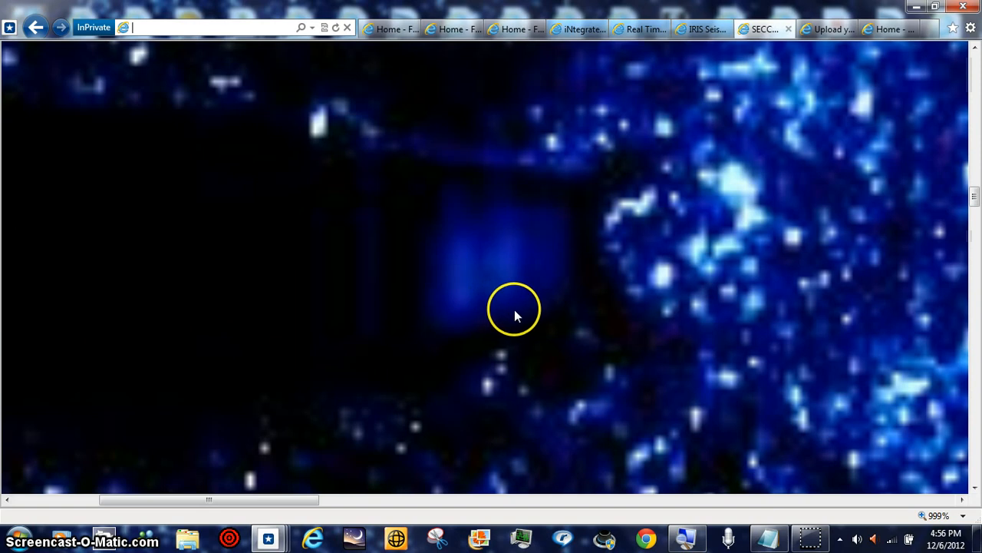
pyautogui.moveTo(472, 321)
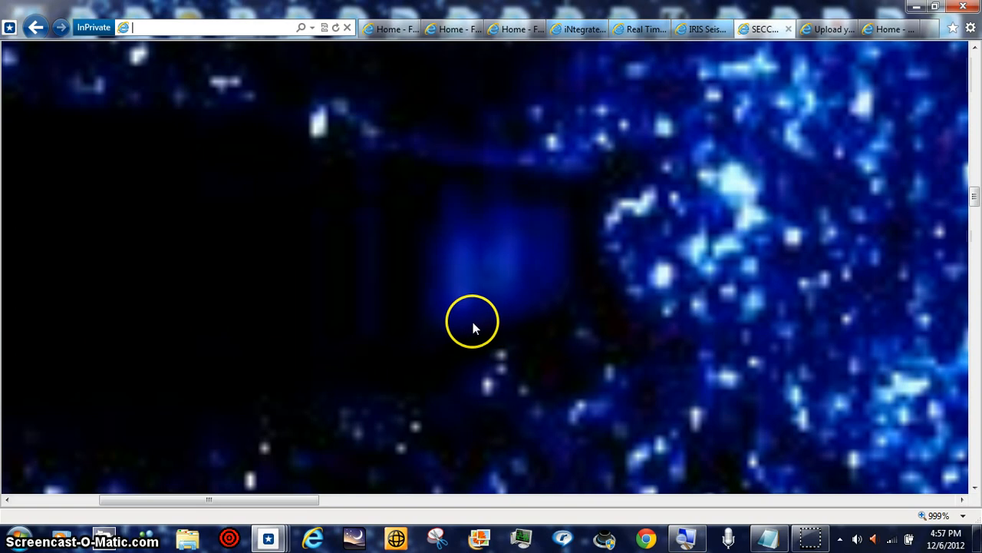
pyautogui.moveTo(492, 326)
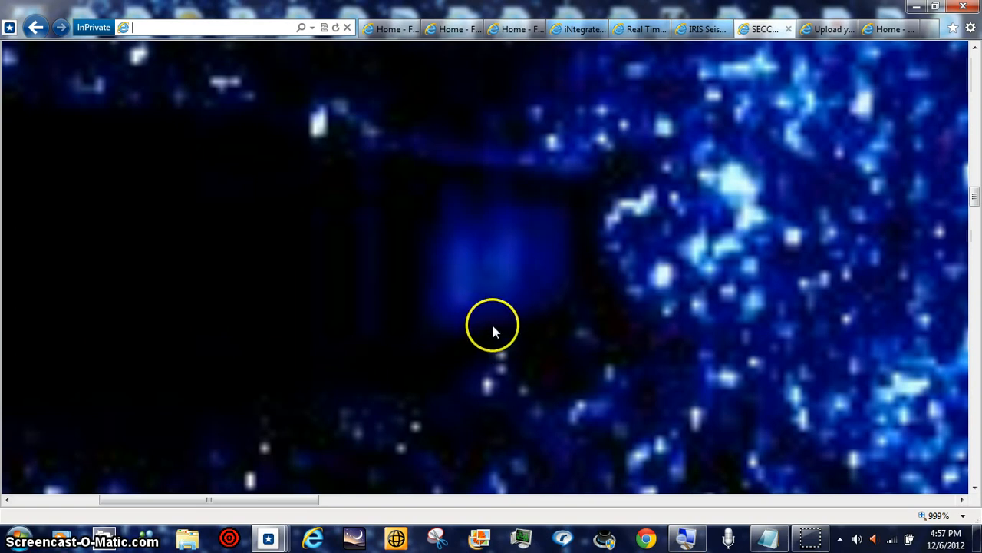
pyautogui.moveTo(514, 305)
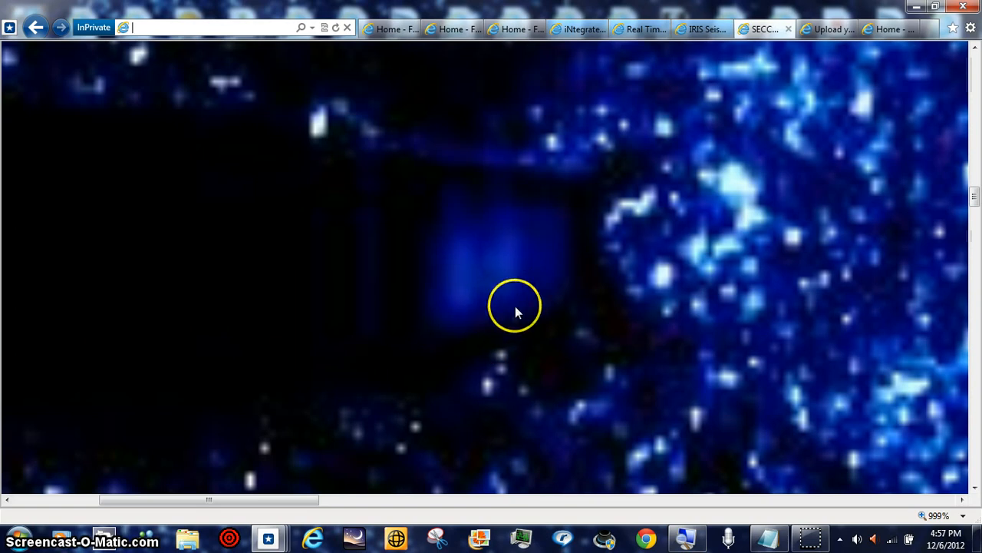
pyautogui.moveTo(508, 295)
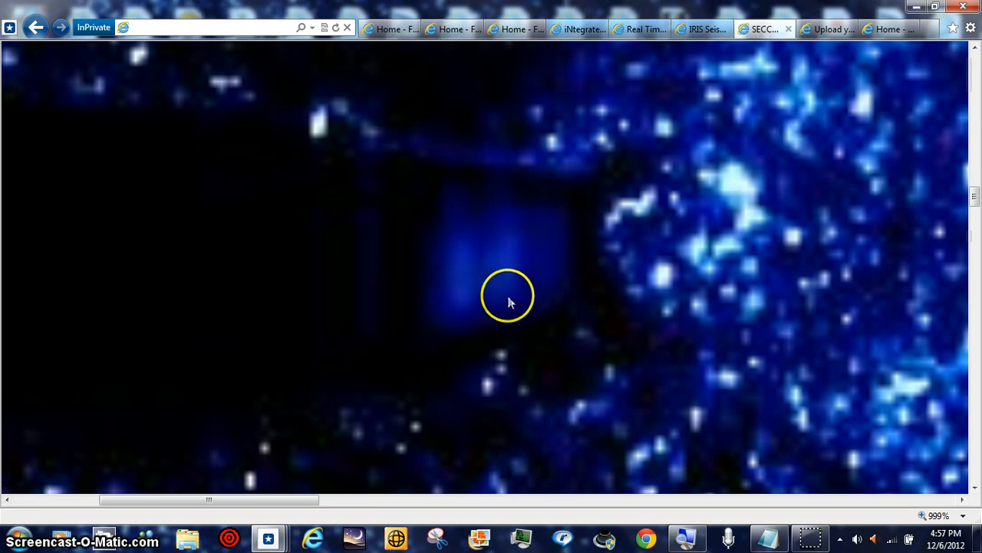
pyautogui.moveTo(486, 284)
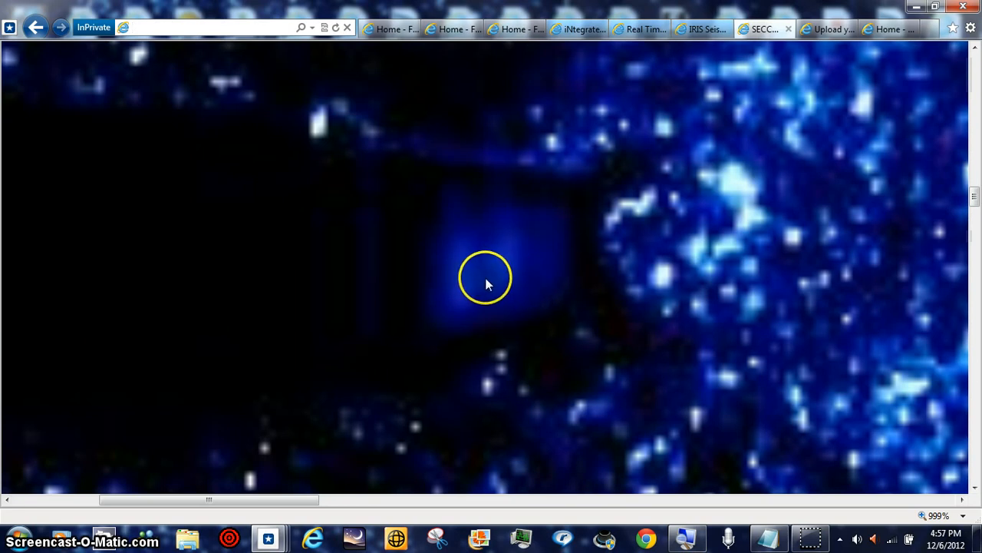
pyautogui.moveTo(526, 292)
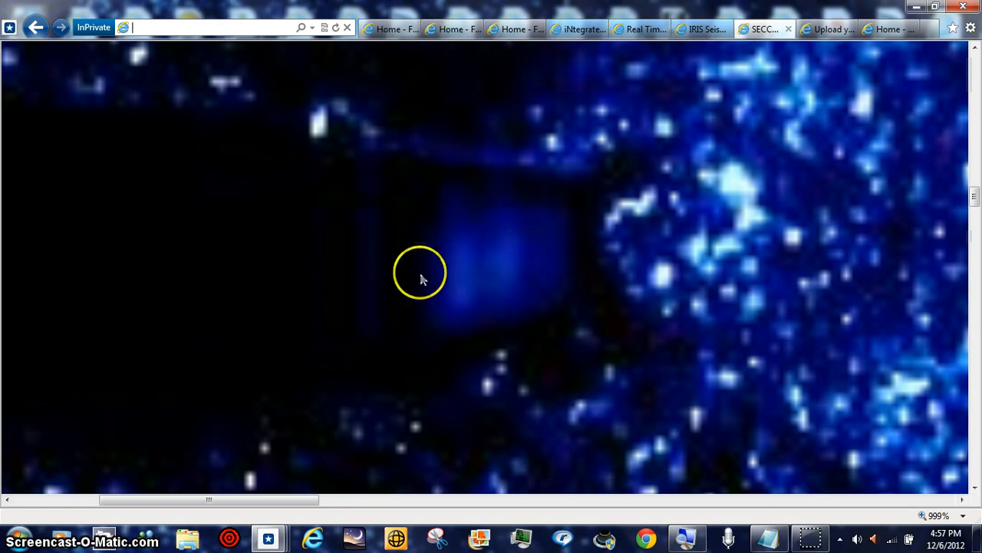
pyautogui.moveTo(468, 307)
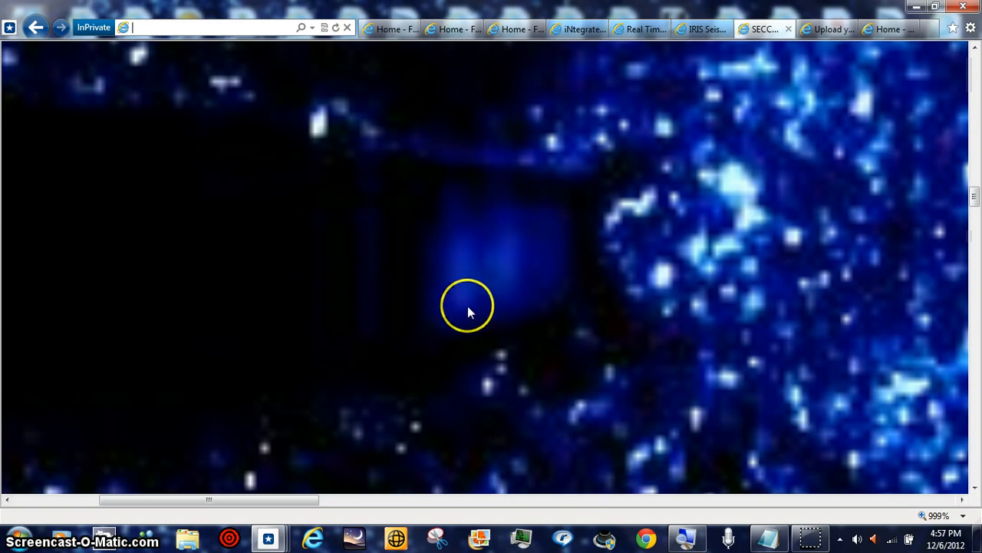
pyautogui.moveTo(479, 319)
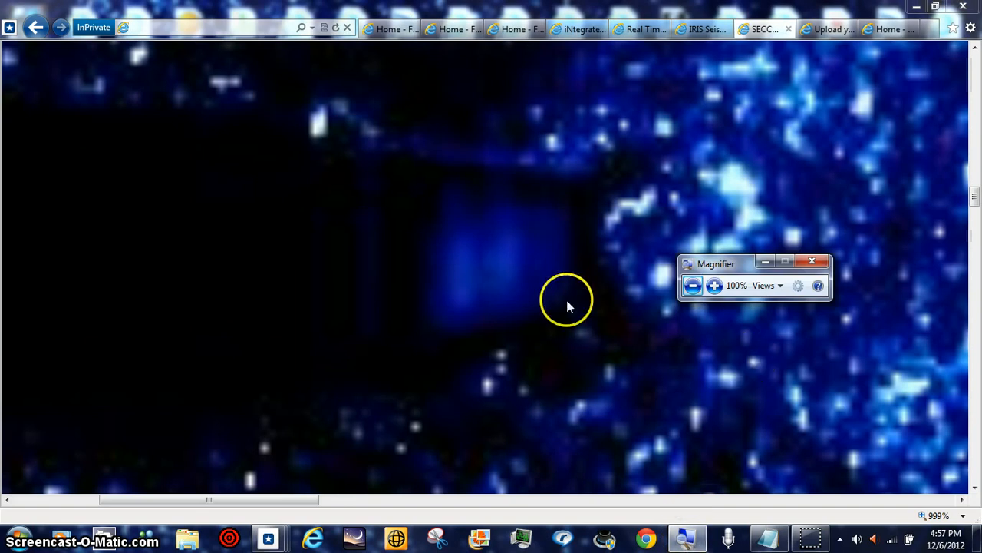
pyautogui.moveTo(451, 295)
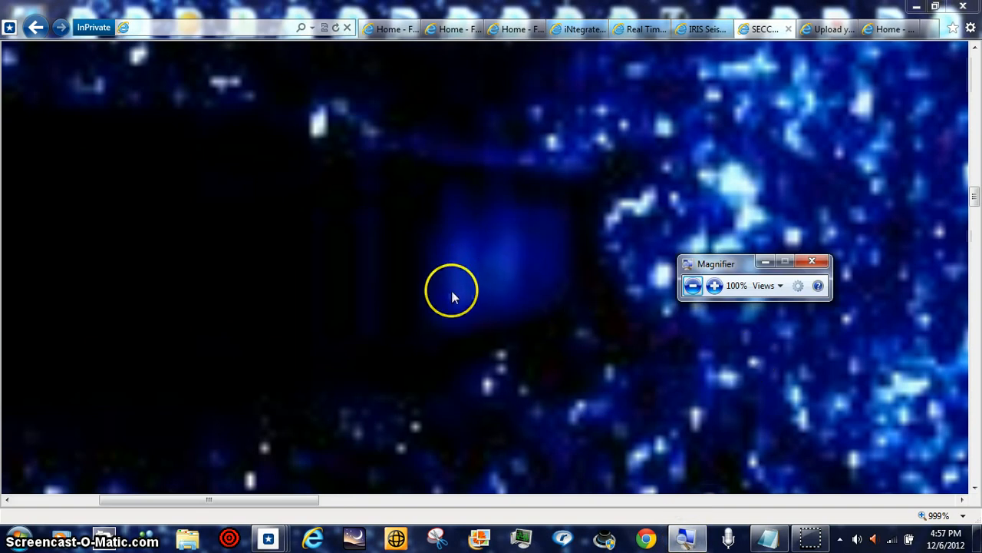
pyautogui.moveTo(511, 277)
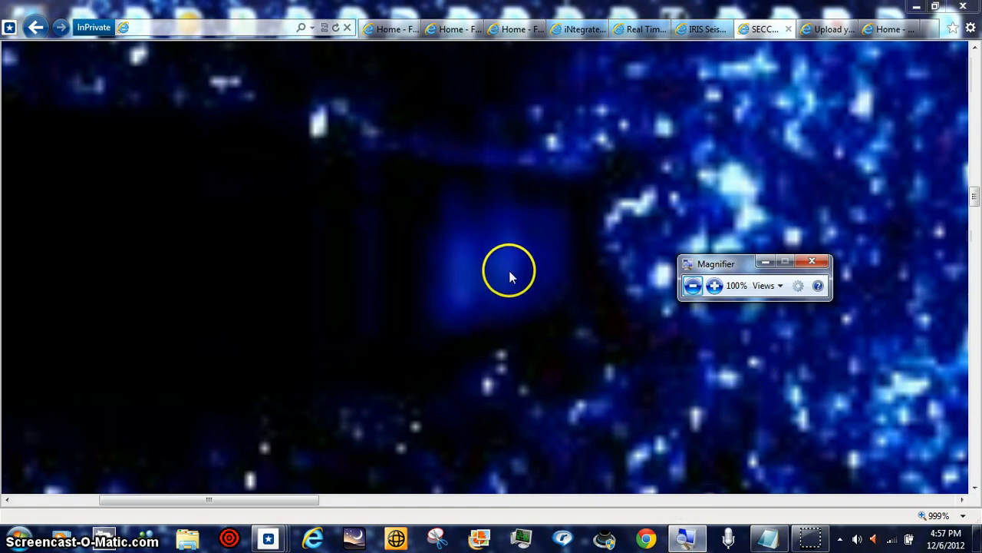
pyautogui.moveTo(549, 276)
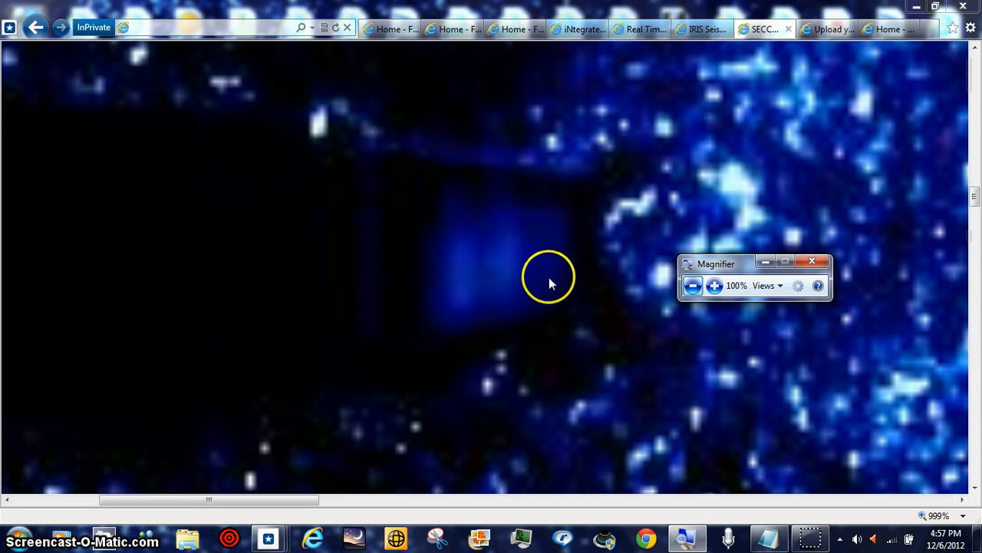
pyautogui.moveTo(562, 248)
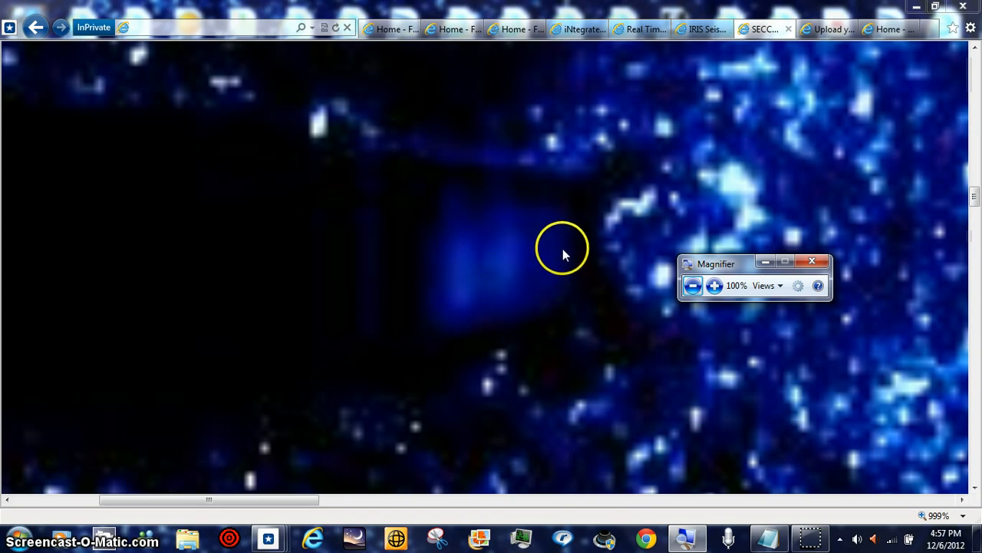
pyautogui.moveTo(505, 233)
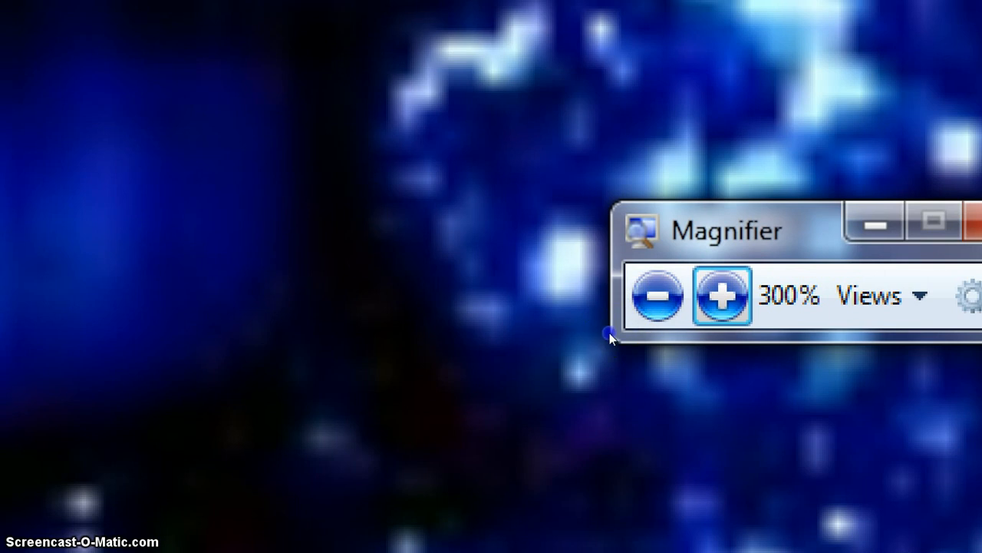
pyautogui.click(721, 295)
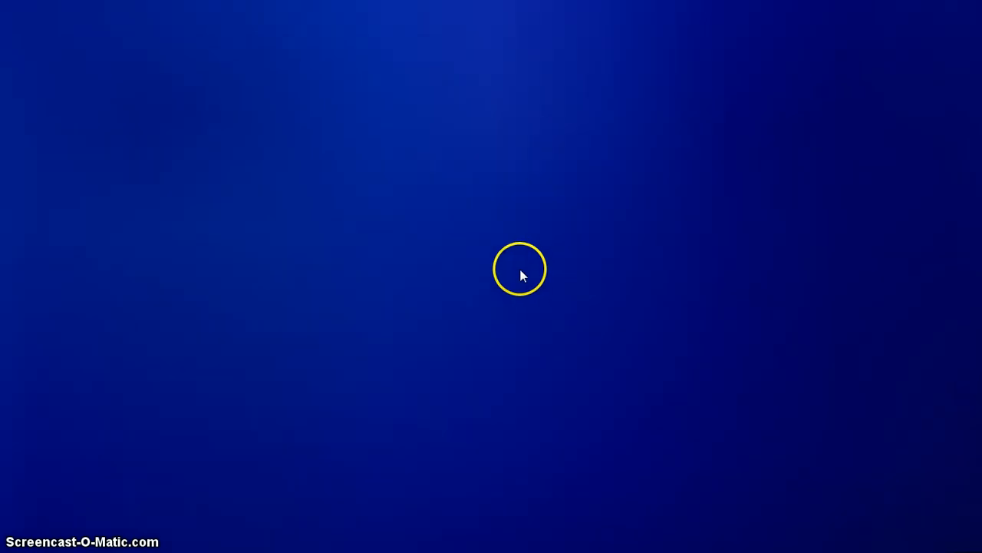
pyautogui.moveTo(463, 307)
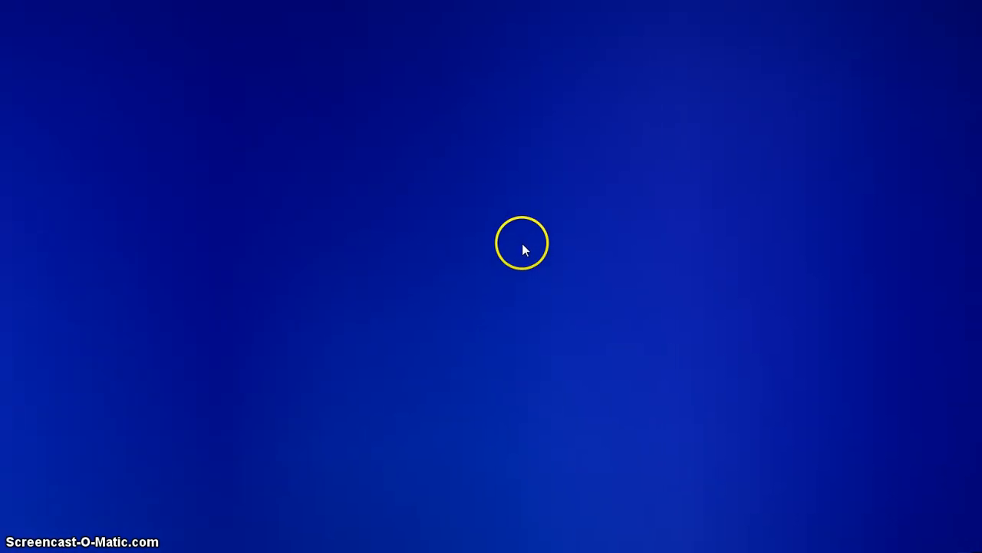
pyautogui.moveTo(520, 288)
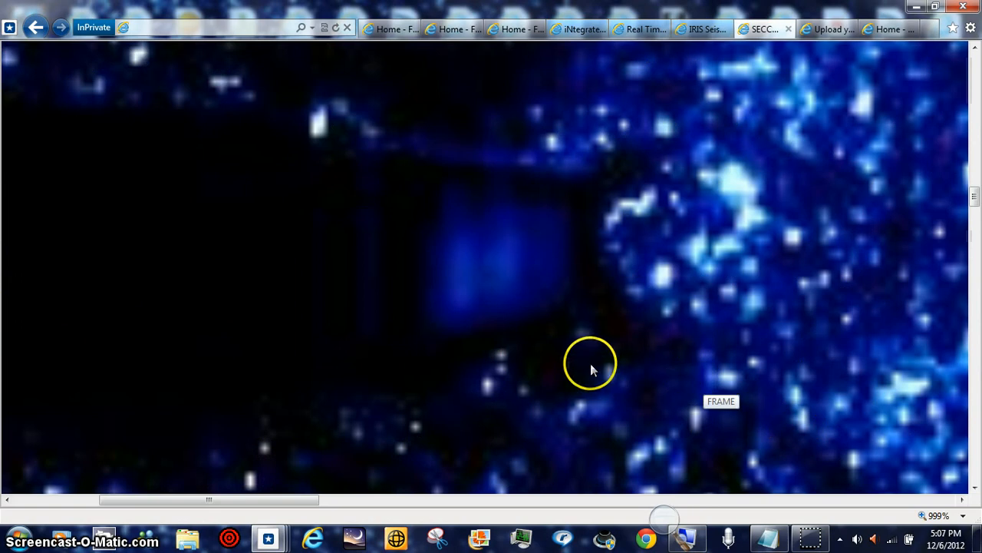
pyautogui.moveTo(548, 368)
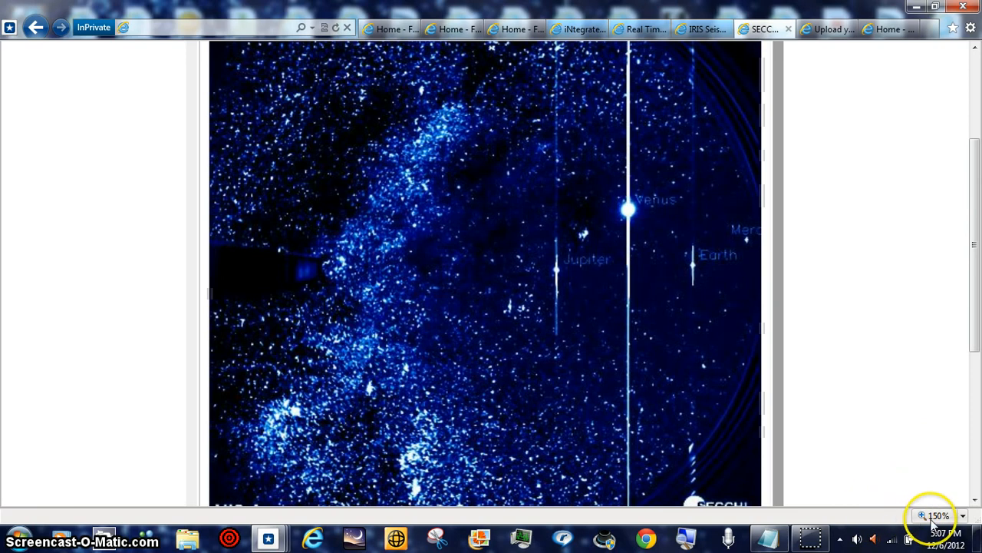
# - Cycle the page zoom through 100%, 125% and 400%, then set it back to 100%
pyautogui.click(921, 515)
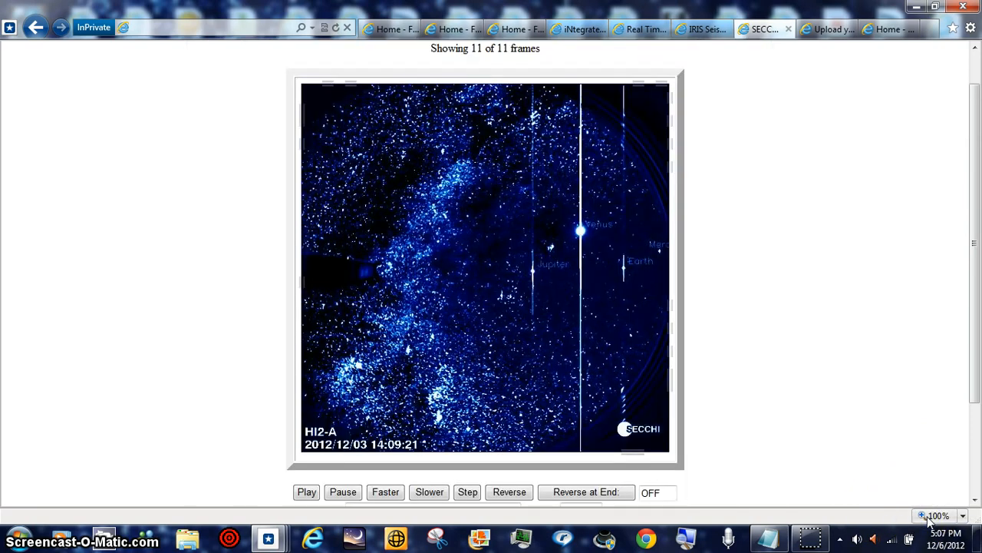
pyautogui.click(963, 515)
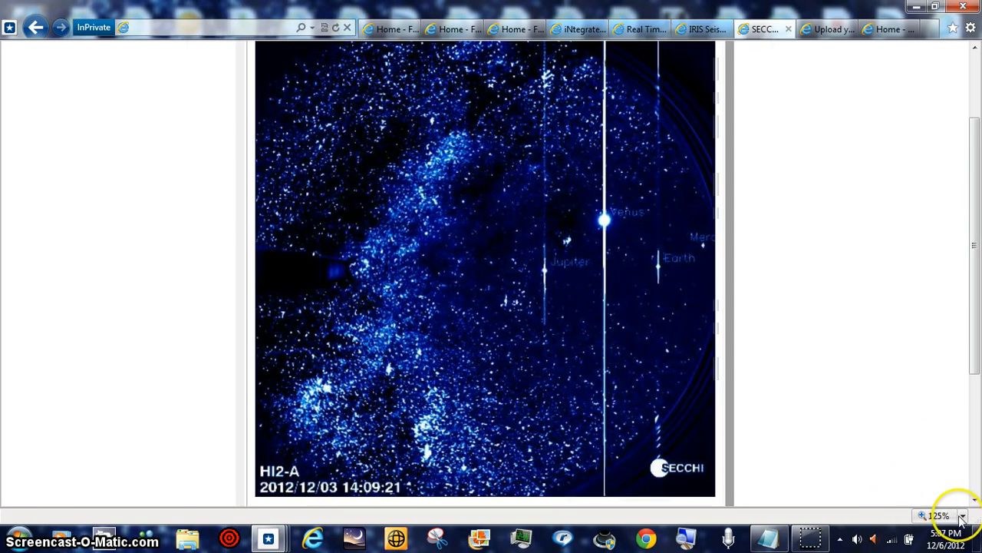
pyautogui.click(961, 515)
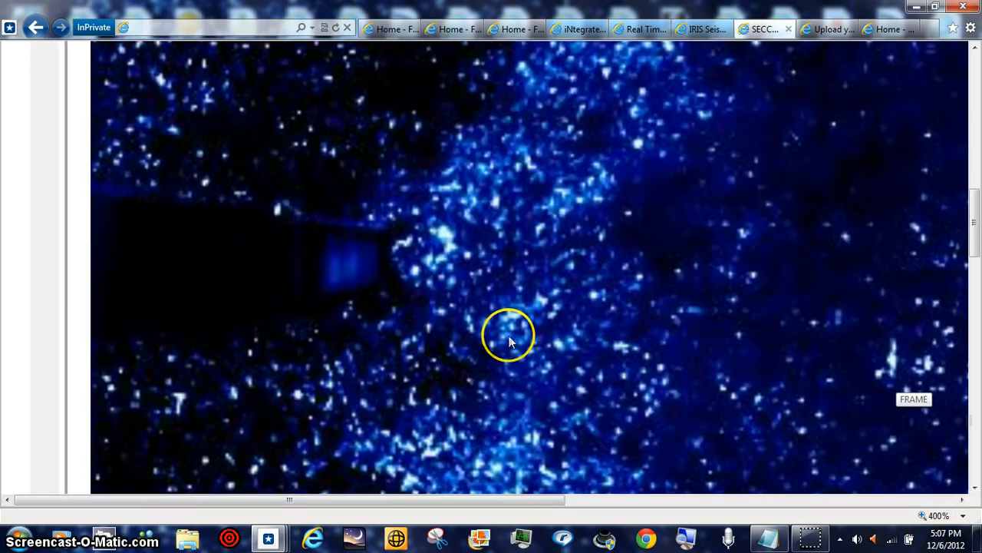
pyautogui.moveTo(868, 364)
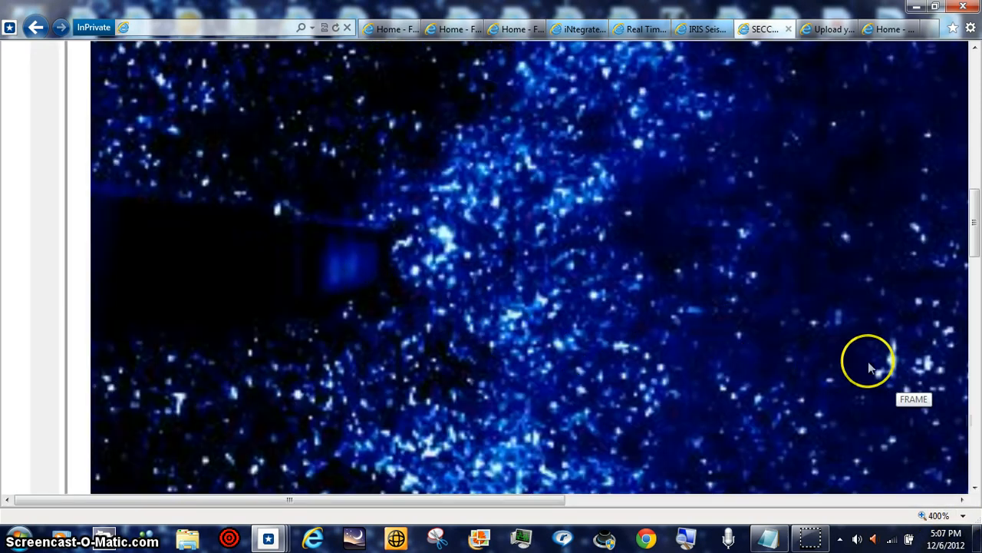
pyautogui.moveTo(961, 515)
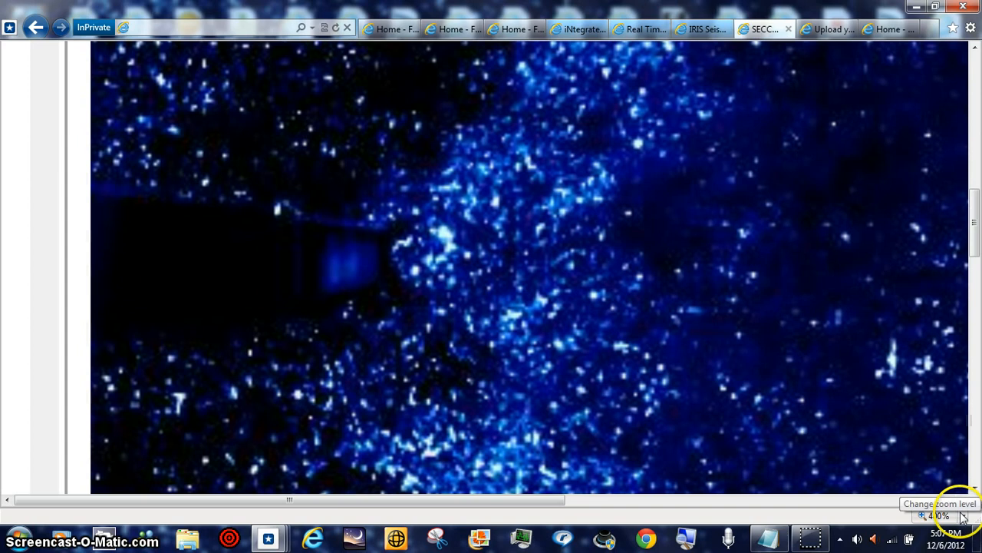
pyautogui.click(961, 515)
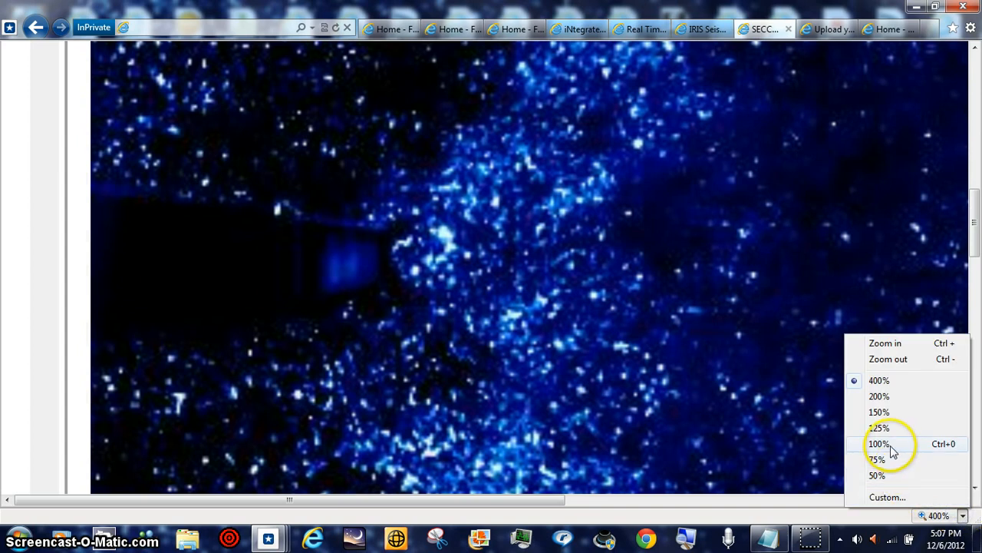
pyautogui.click(879, 444)
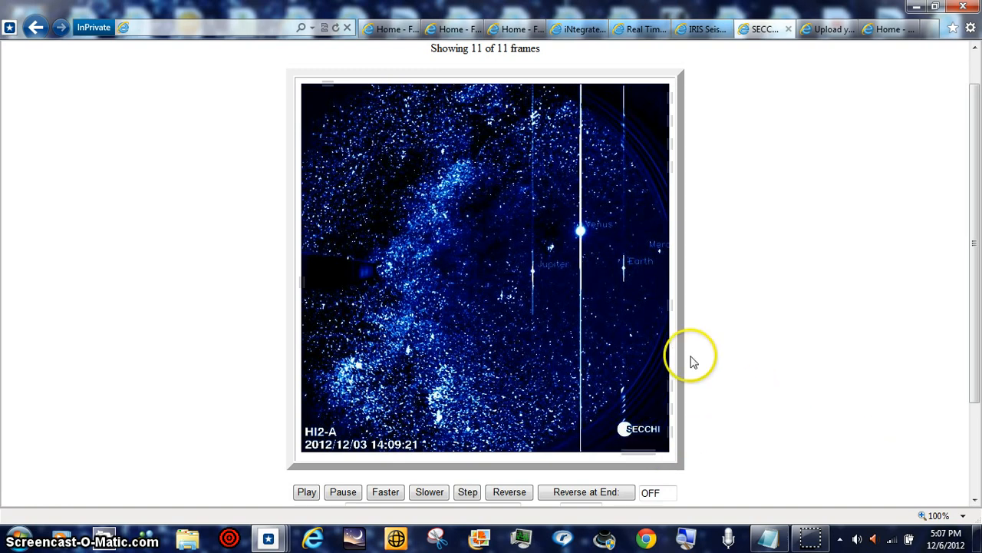
pyautogui.moveTo(410, 307)
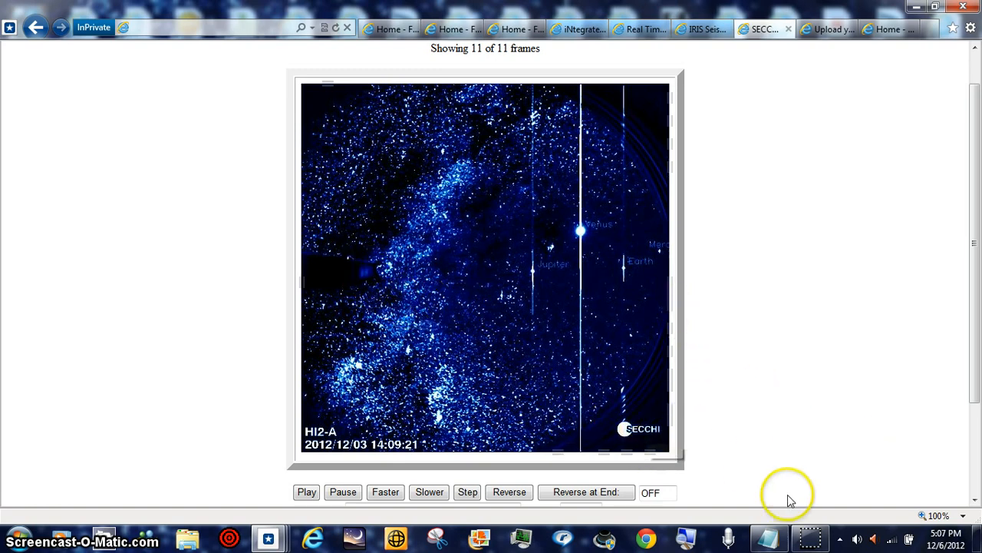
pyautogui.click(963, 515)
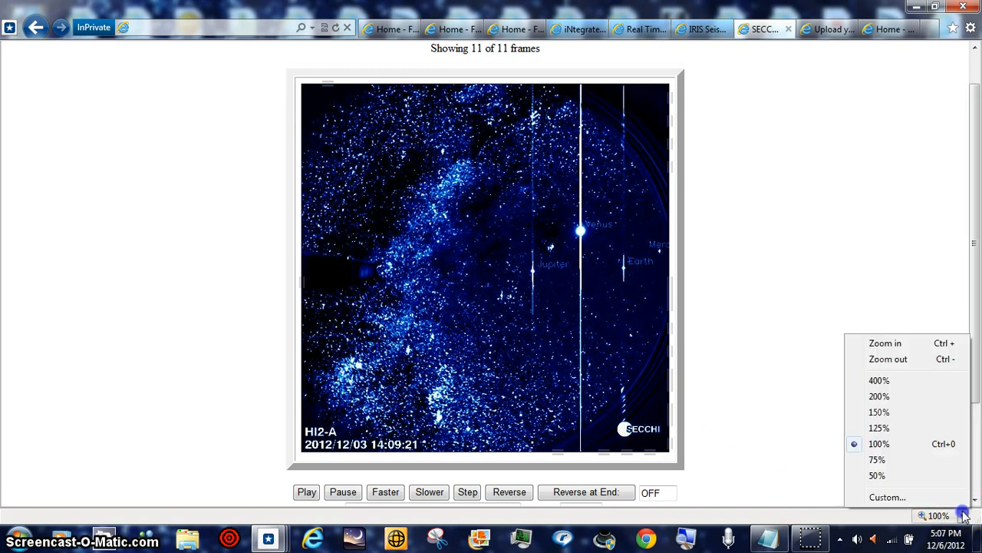
# - Zoom the page to 200%, play the HI2-A animation, and slow it down twice
pyautogui.click(878, 396)
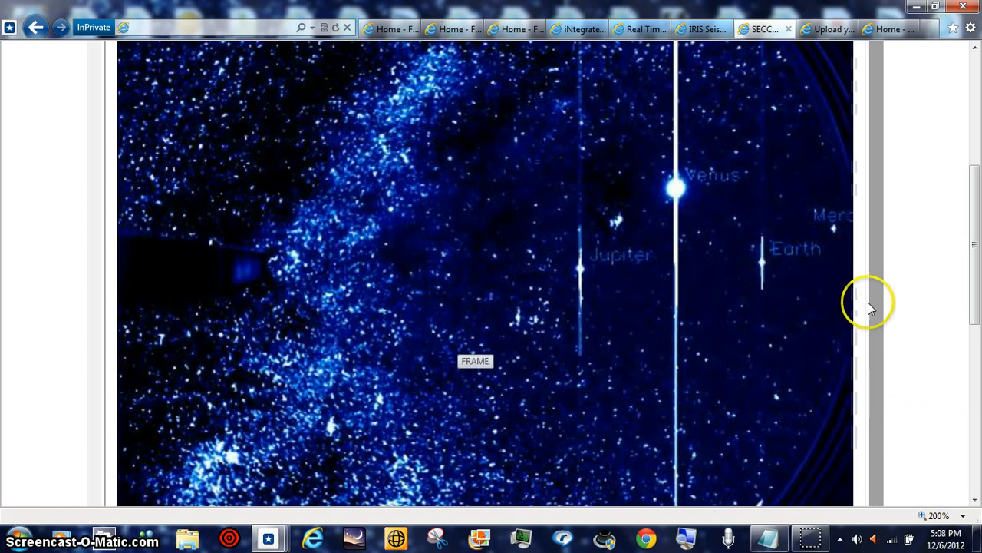
pyautogui.scroll(-3)
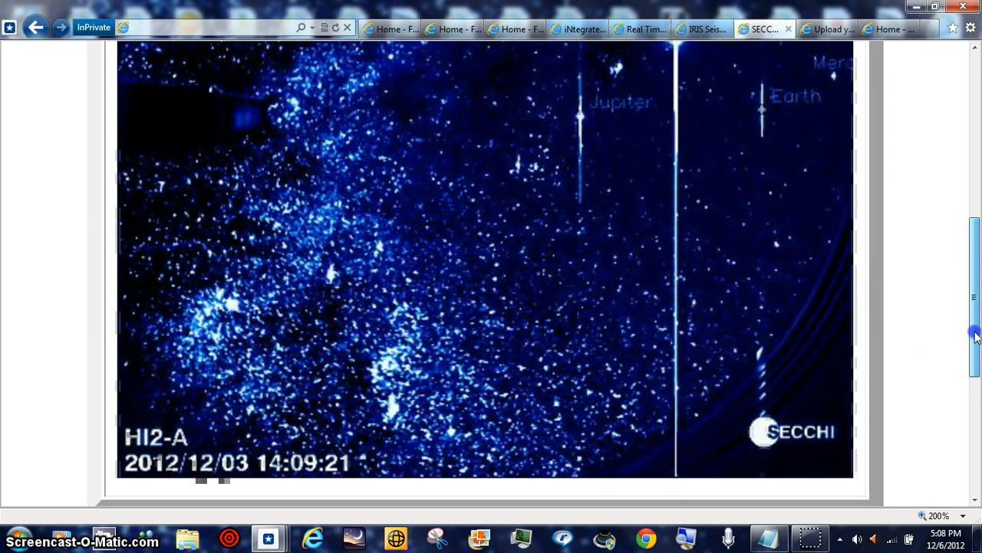
pyautogui.scroll(-3)
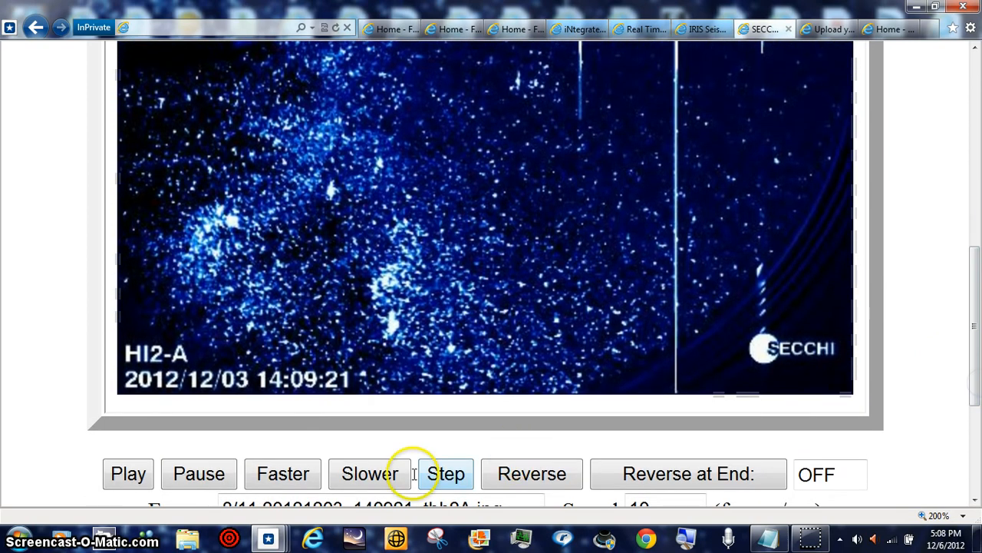
pyautogui.click(128, 474)
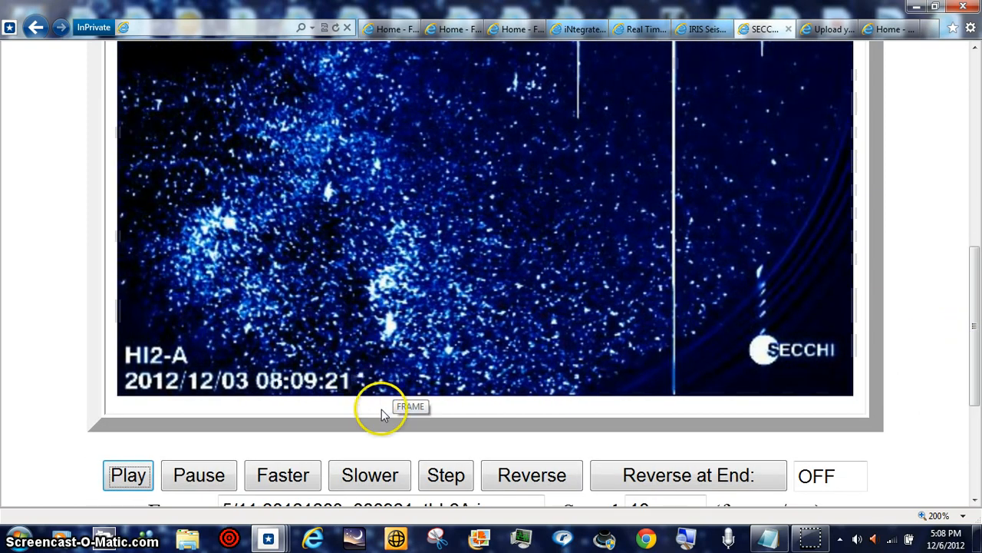
pyautogui.click(370, 474)
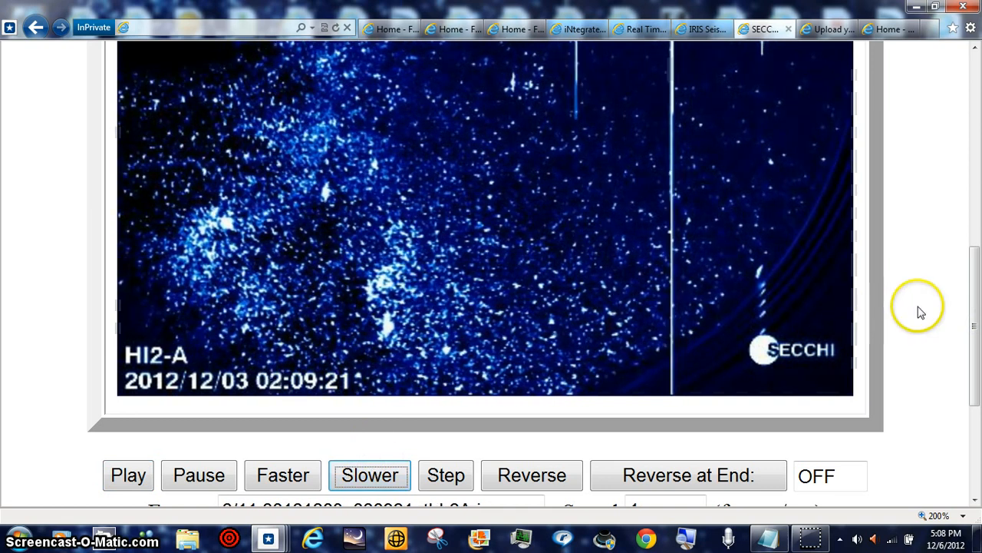
pyautogui.click(369, 474)
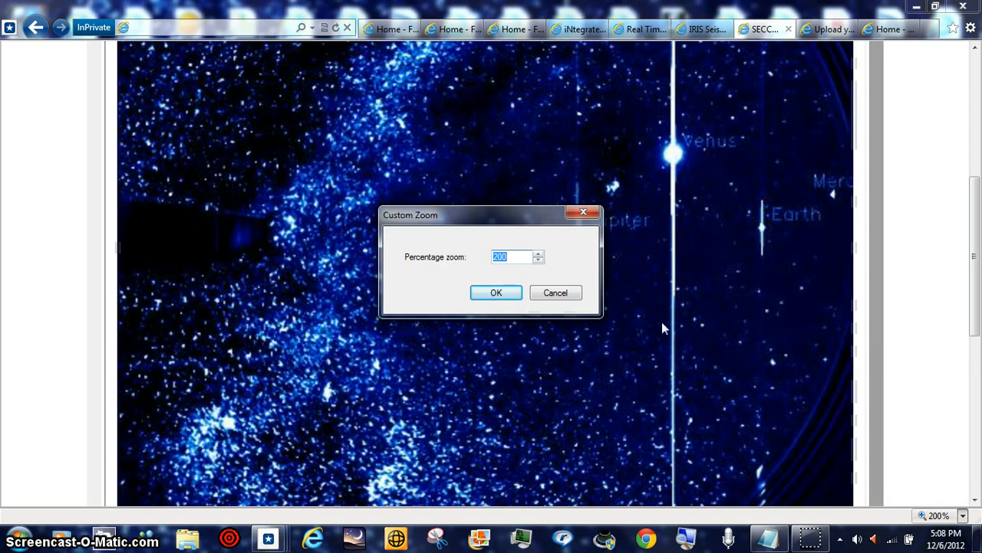
# - Enter 999 as the custom zoom percentage and apply it
pyautogui.write('999')
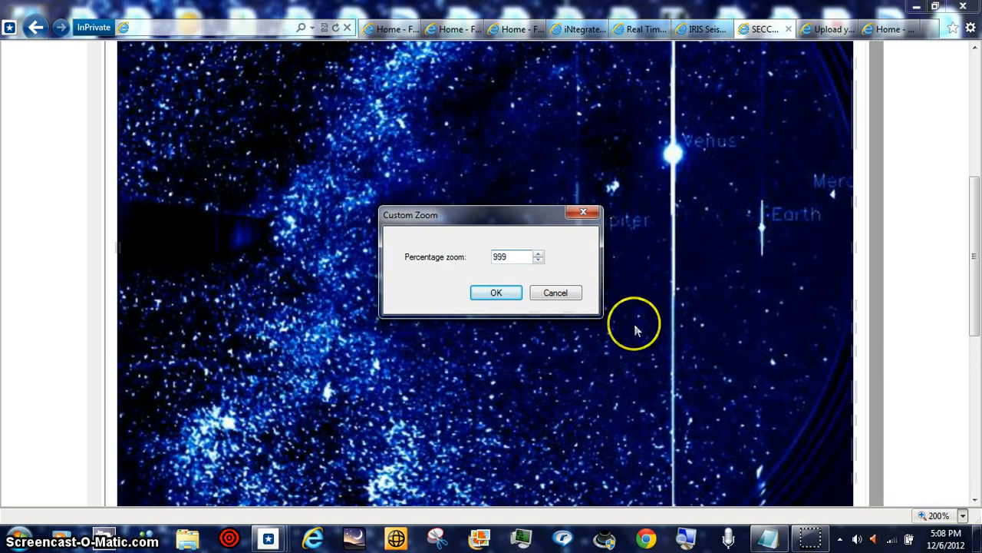
pyautogui.click(496, 293)
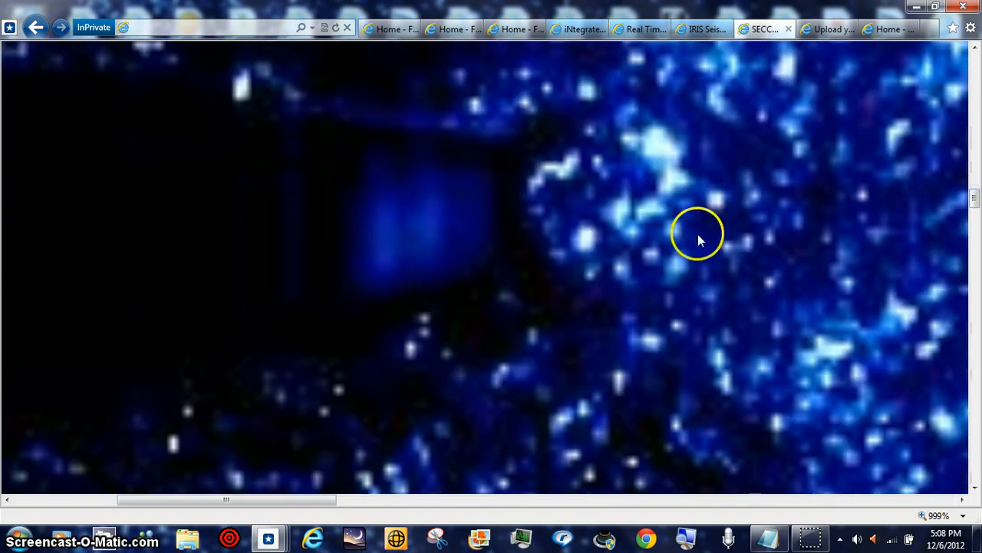